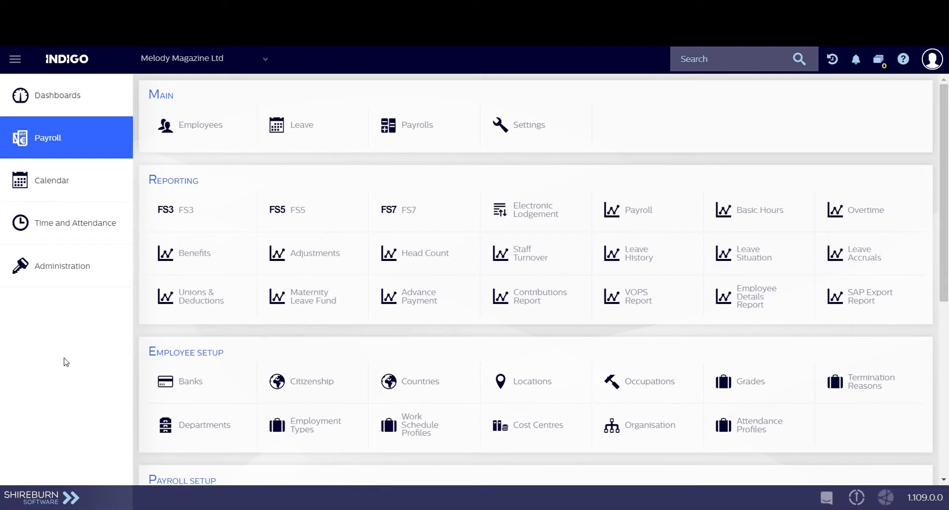
mouse_move(273, 350)
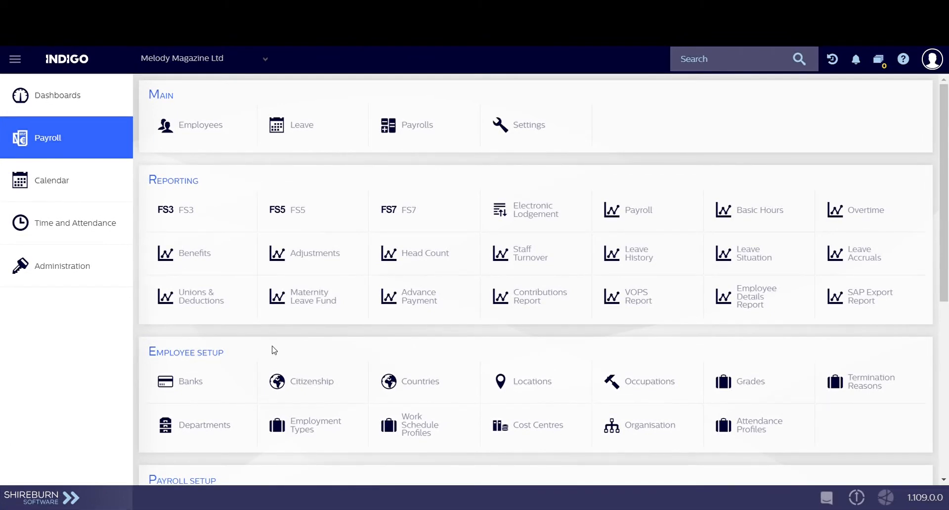
Scroll the Payroll module page down to the Utilities section
scroll("down", 3)
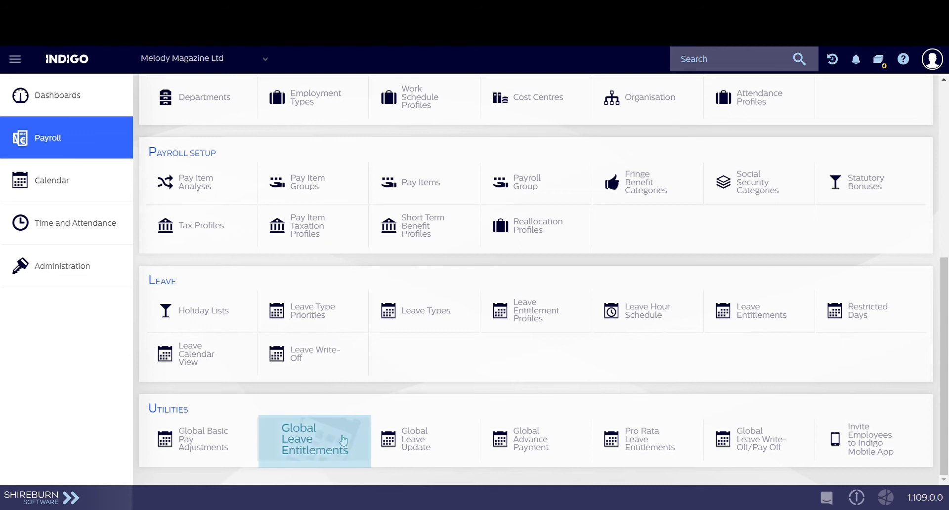
Open Global Leave Entitlements, tick MML1, select all employees, then clear every tick again
left_click(314, 439)
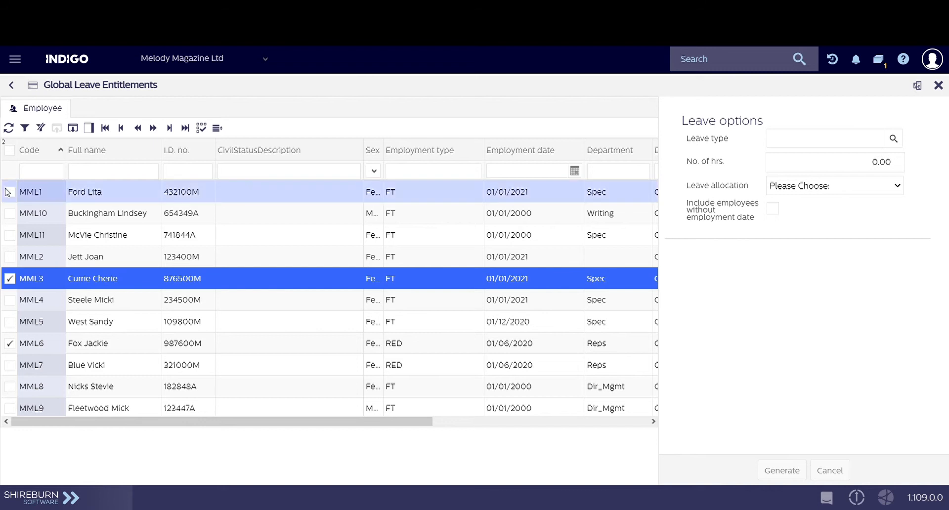
left_click(10, 192)
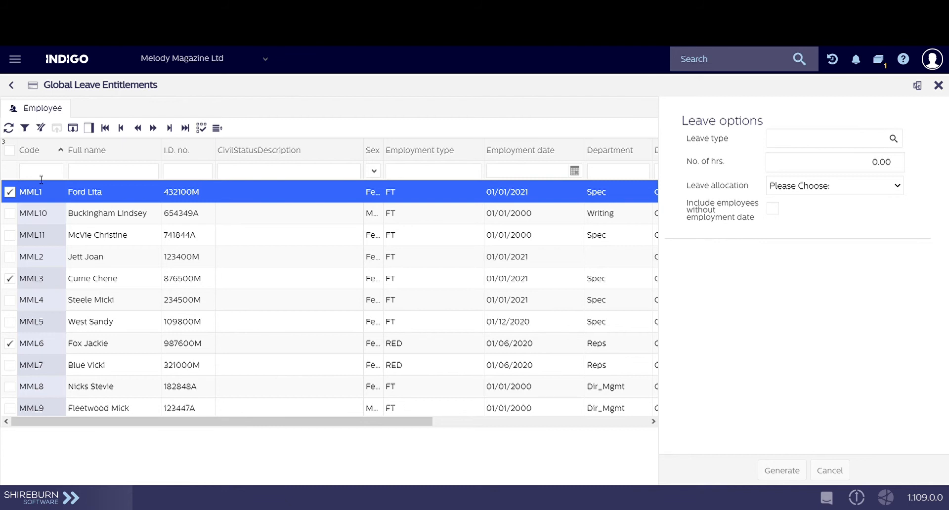
left_click(10, 153)
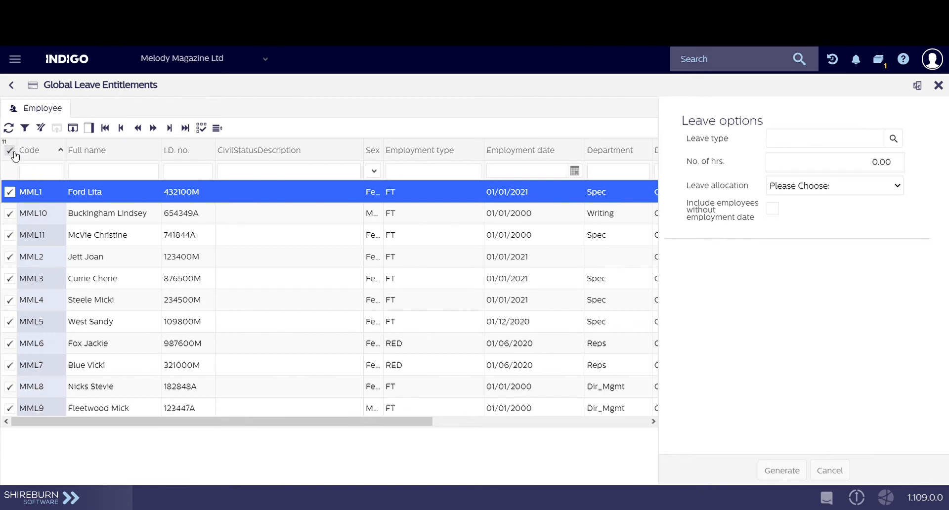
left_click(10, 151)
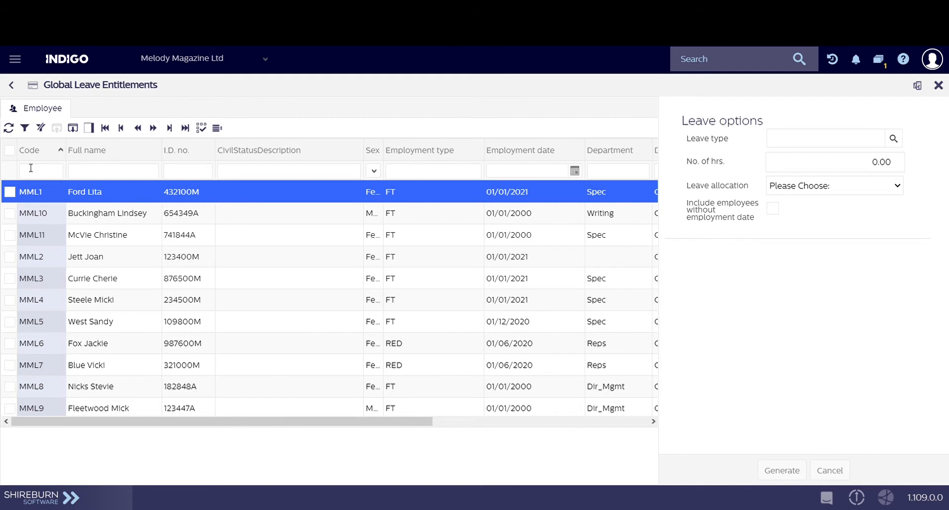
mouse_move(732, 125)
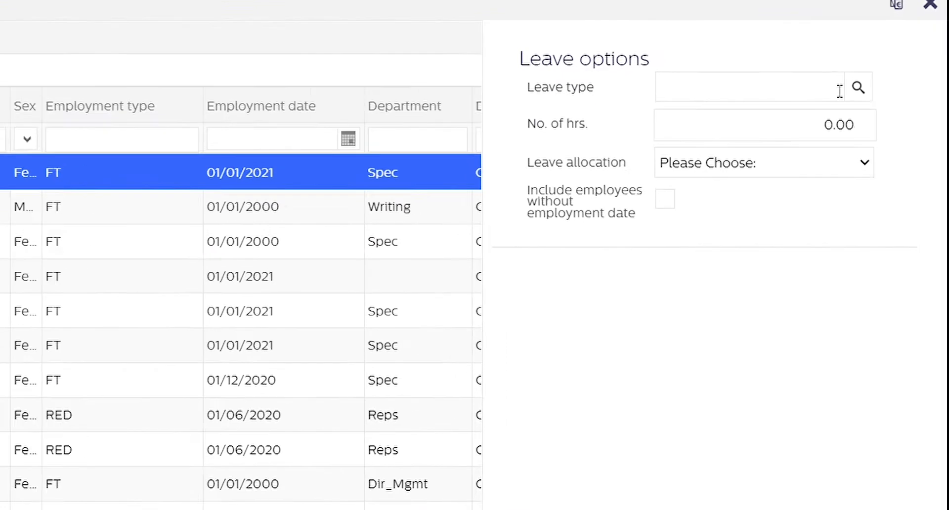
Look up 'vac22' to set the leave type to Vacation Leave 2022
left_click(857, 87)
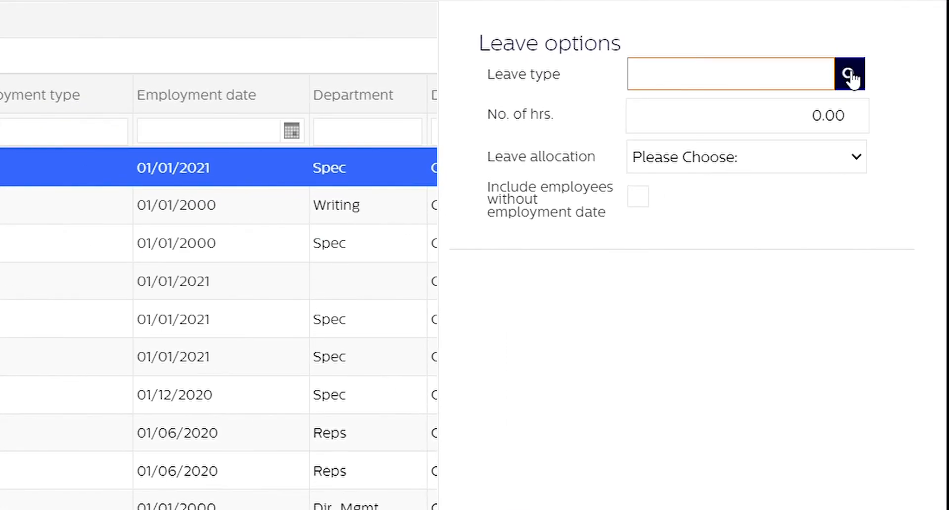
type("vac22")
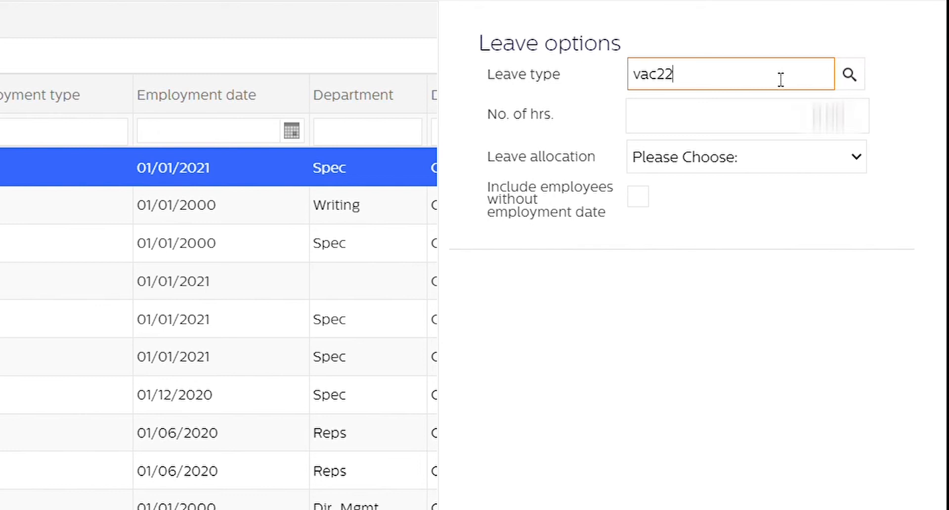
left_click(746, 116)
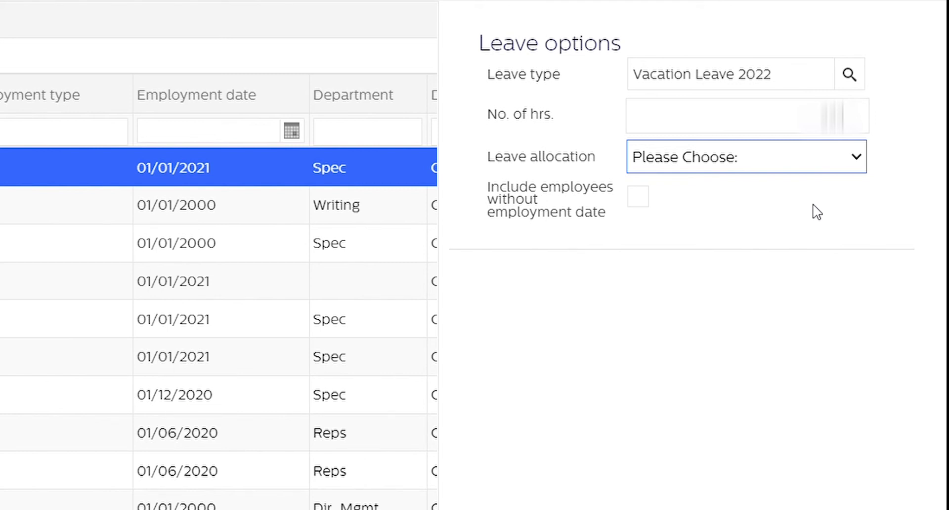
mouse_move(819, 233)
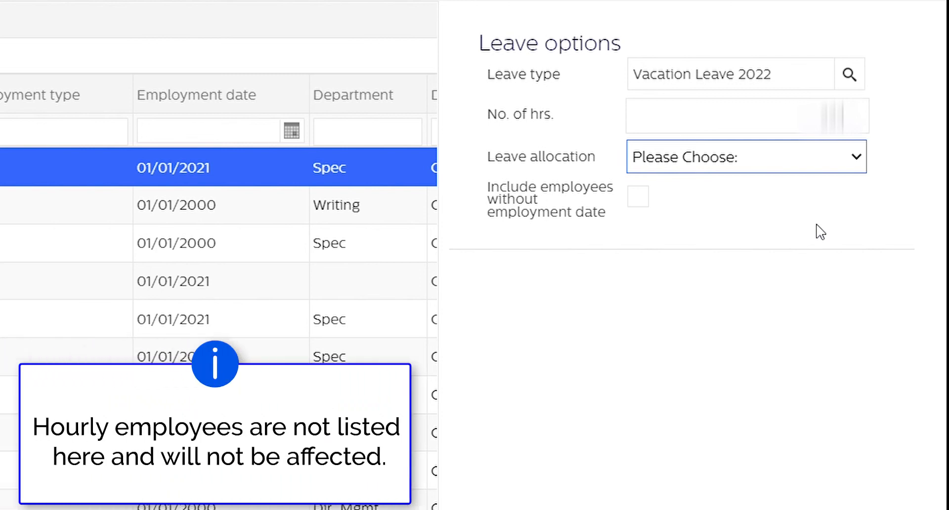
Choose Pro-rata allocation and include employees without an employment date
left_click(746, 156)
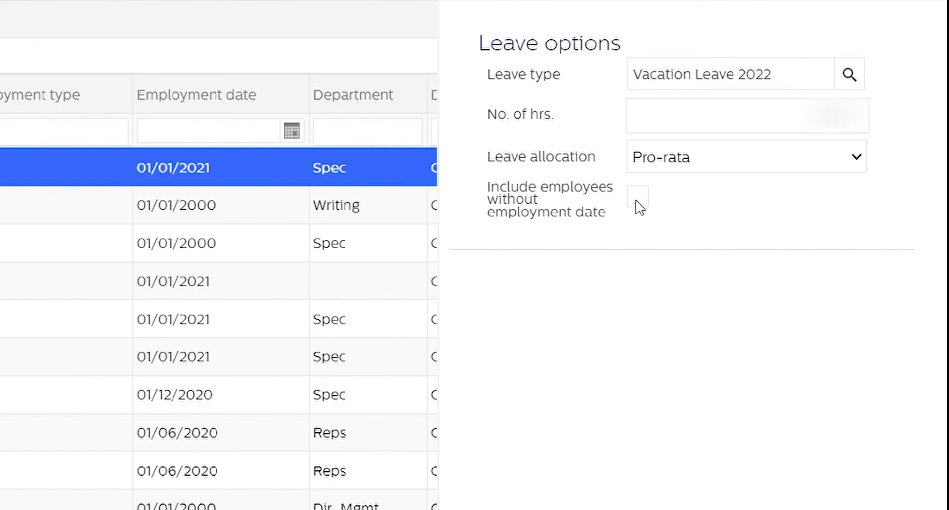
left_click(638, 197)
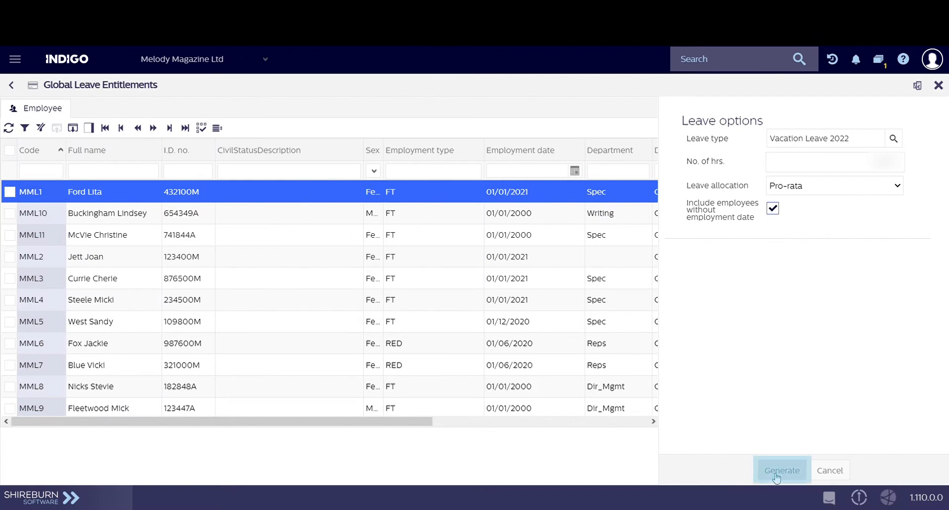
Generate the entitlement and confirm it applies to all employees
left_click(781, 470)
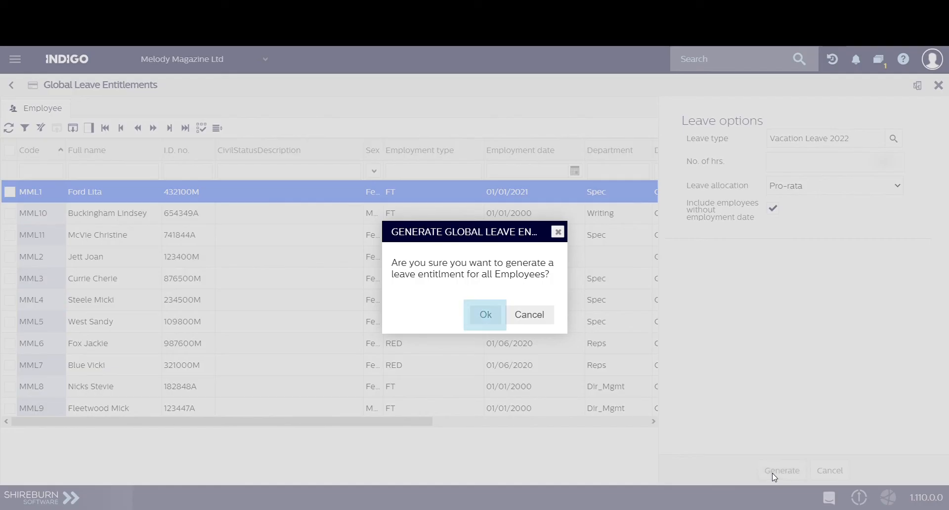
left_click(485, 314)
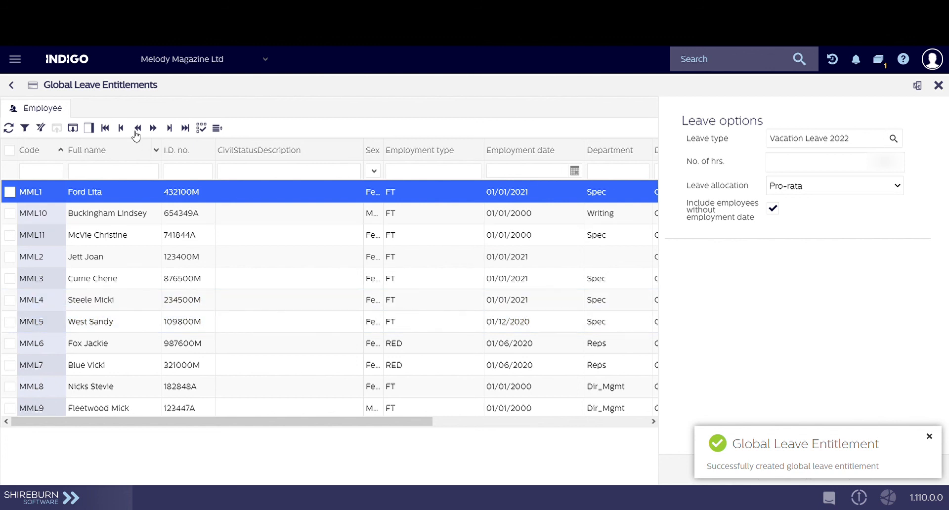
mouse_move(12, 88)
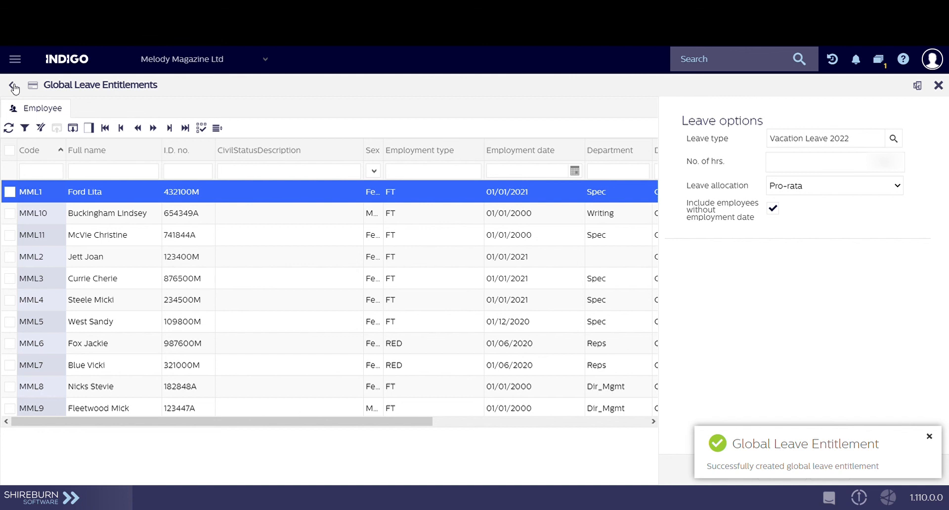
Return to the Payroll module and open the Leave Entitlements list to check results
left_click(13, 85)
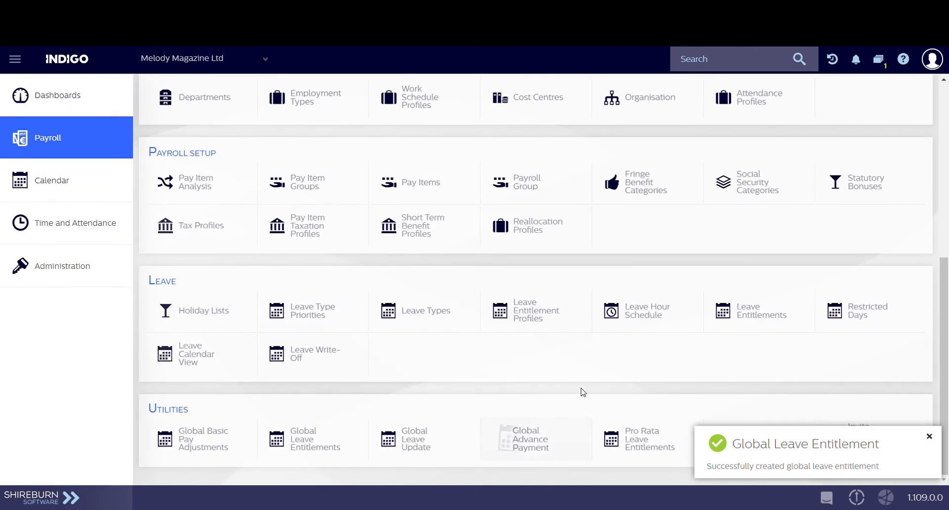
left_click(767, 310)
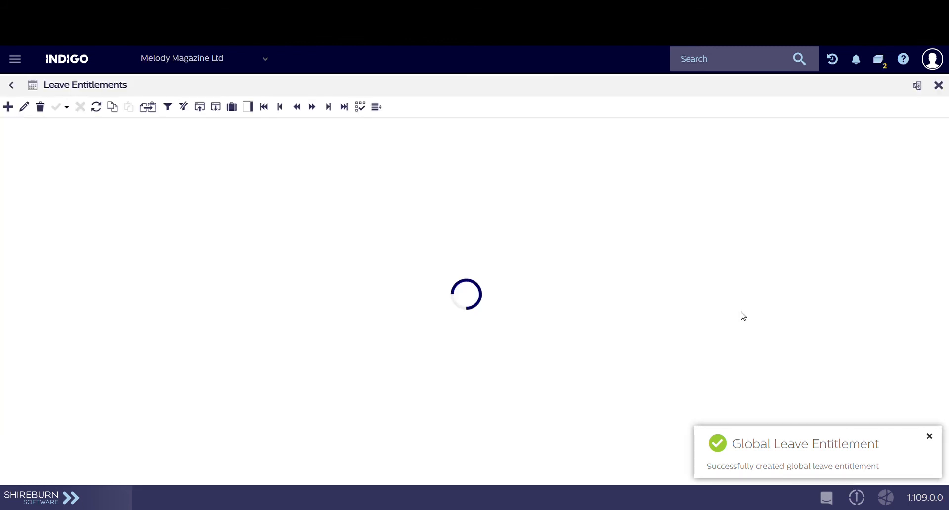